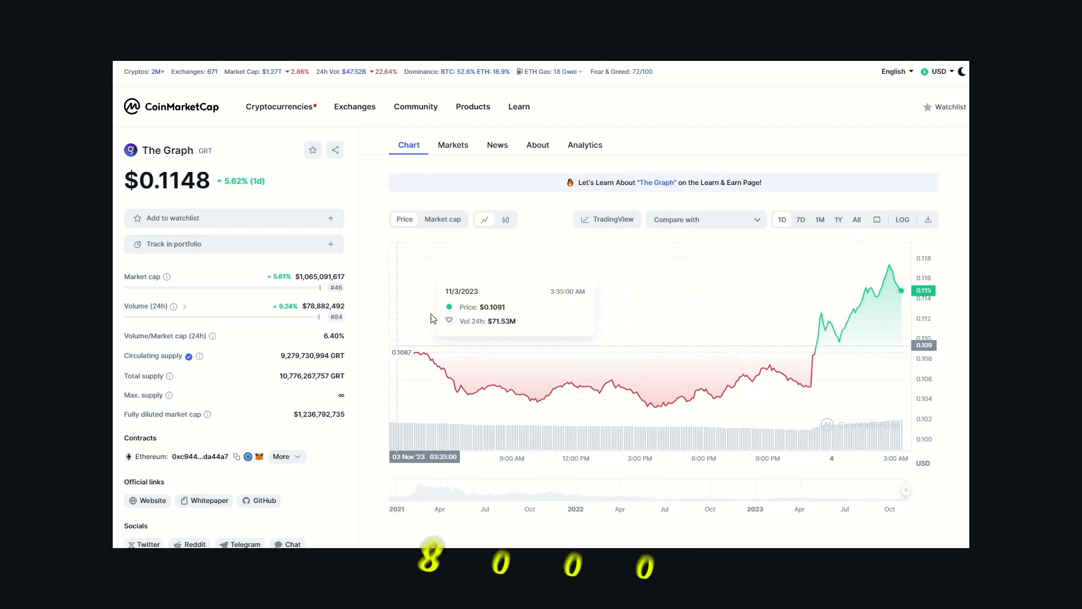
- Show The Graph's all-time price chart, then its Analytics with holder and holding-time charts
left_click(857, 219)
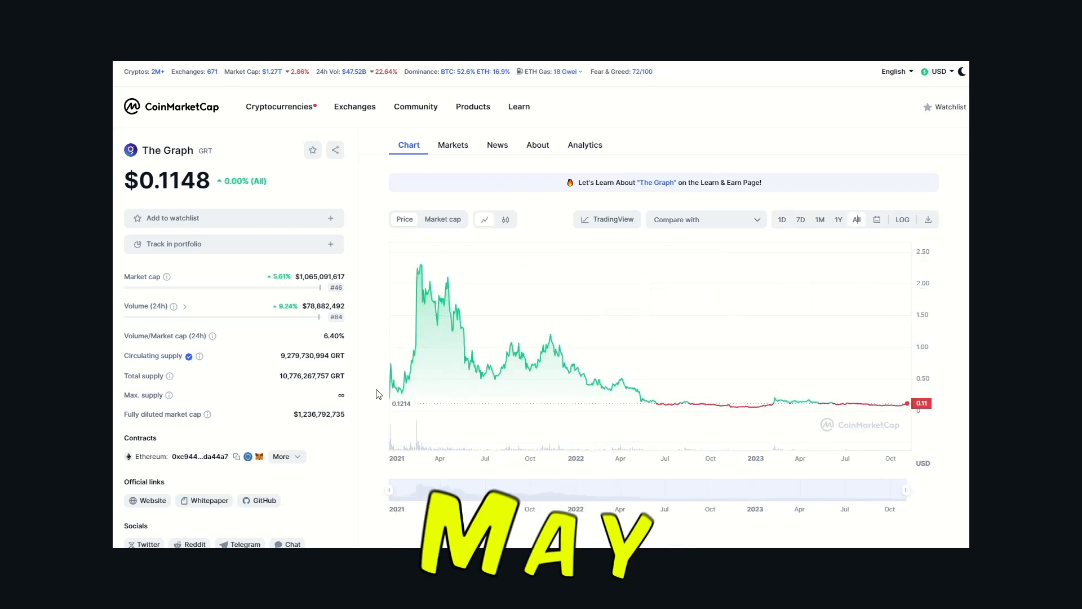
mouse_move(421, 268)
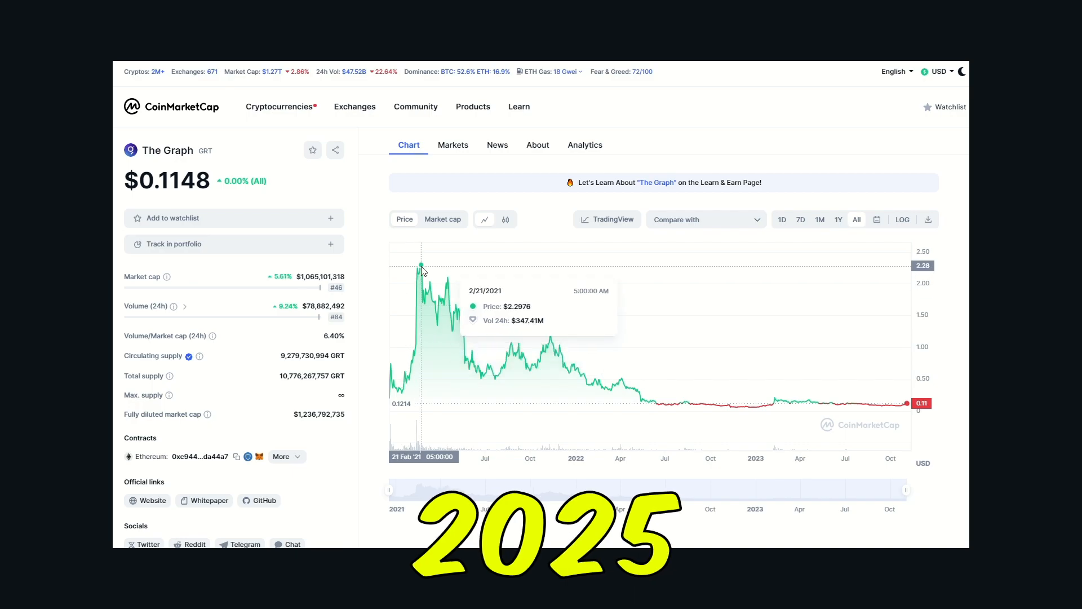
left_click(584, 144)
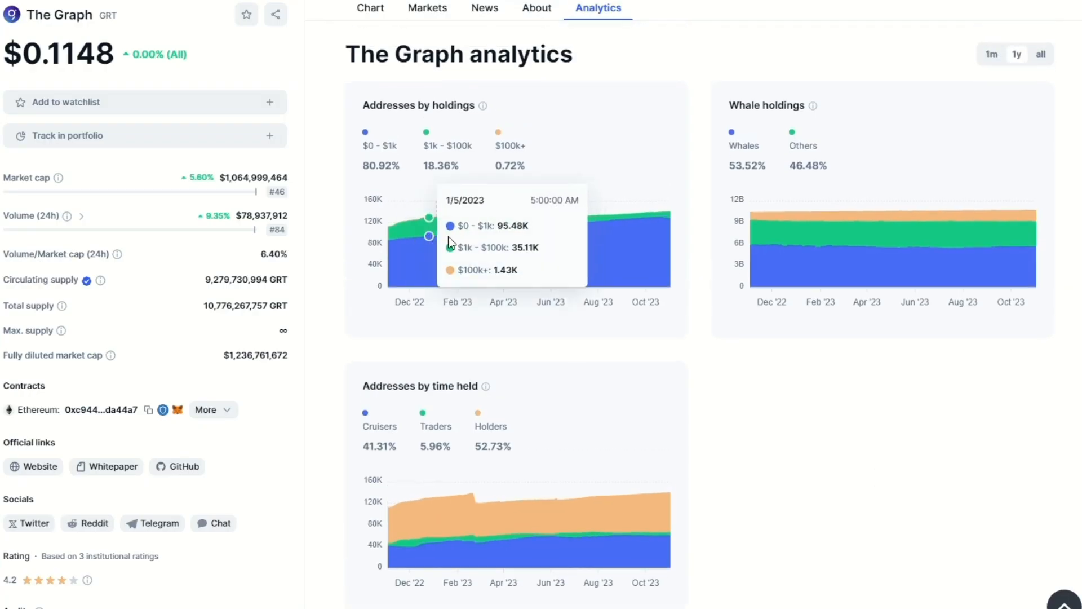